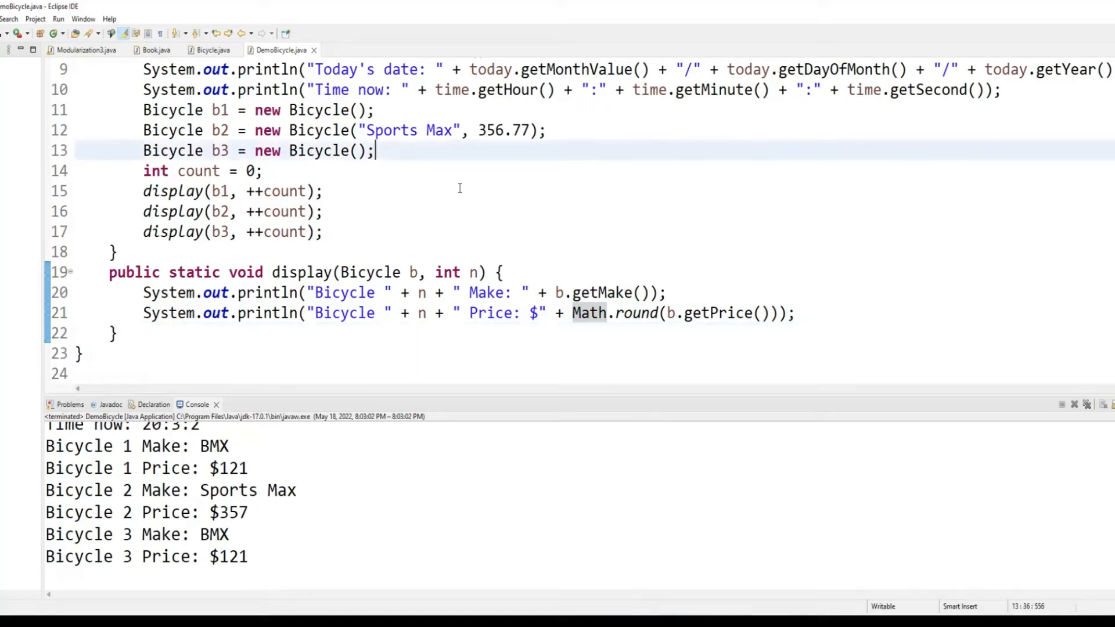
Type the comment '//change the price of b1' below the Bicycle b3 declaration
{"action": "type", "text": "//c"}
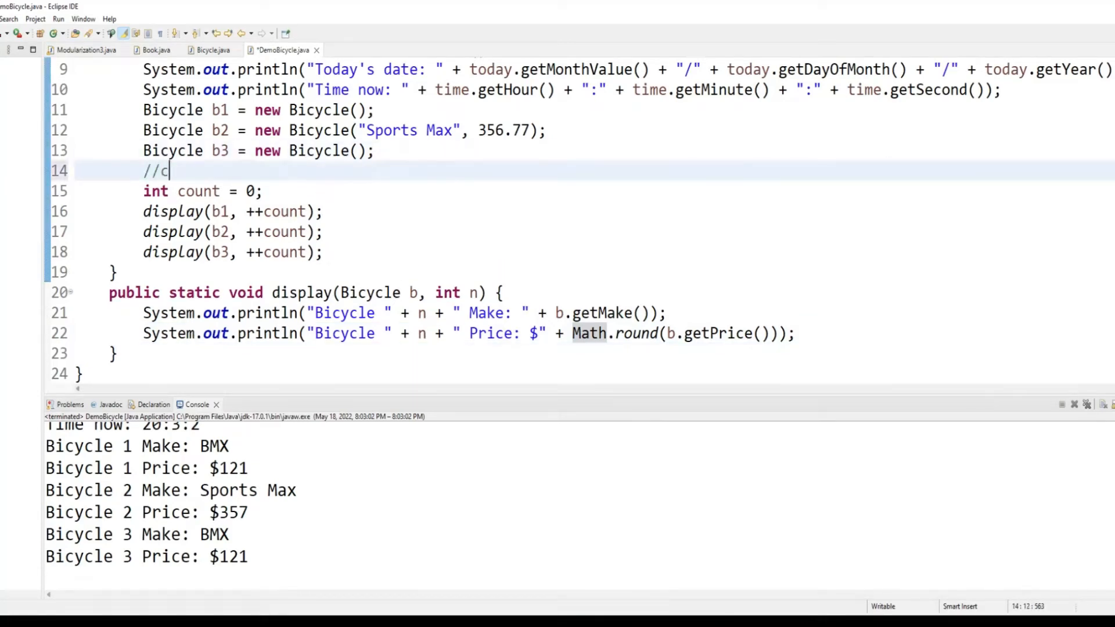
{"action": "type", "text": "hange the"}
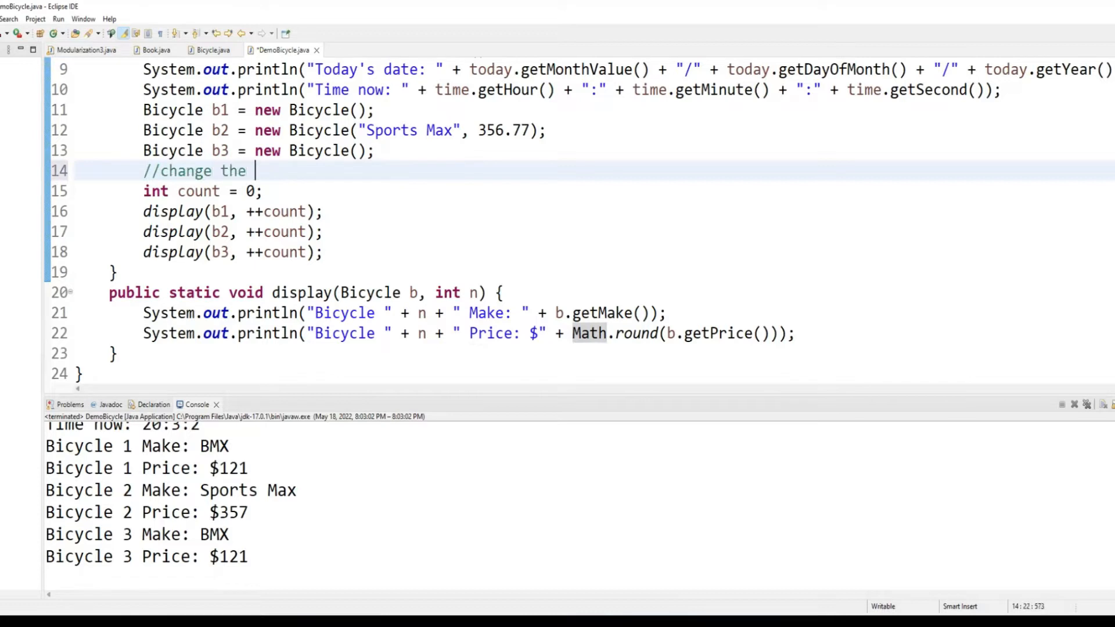
{"action": "type", "text": "price of"}
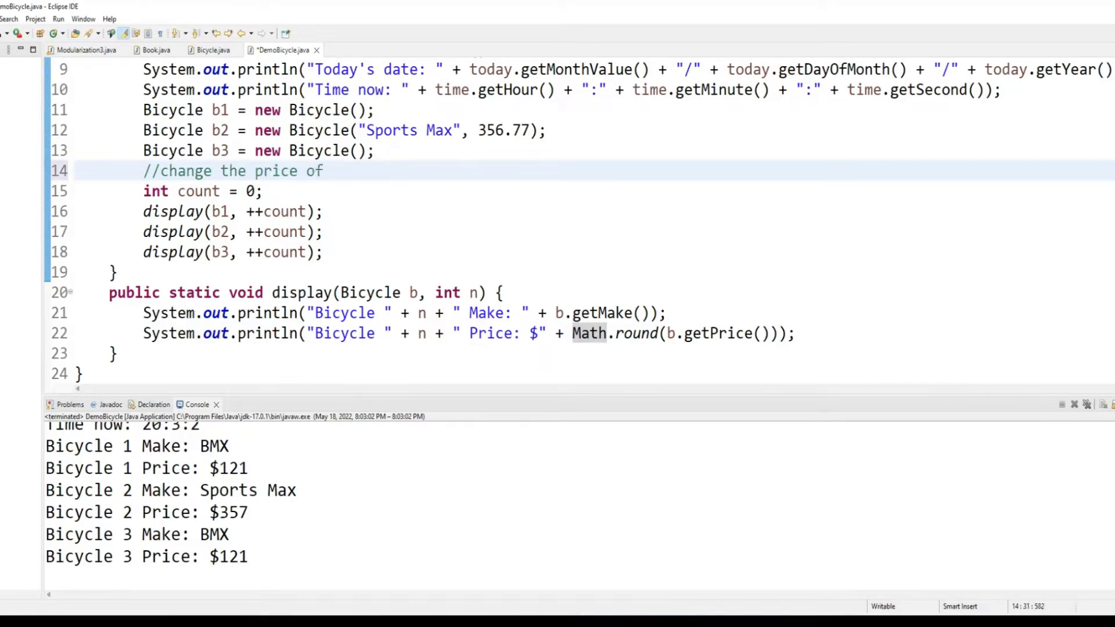
{"action": "type", "text": "bike"}
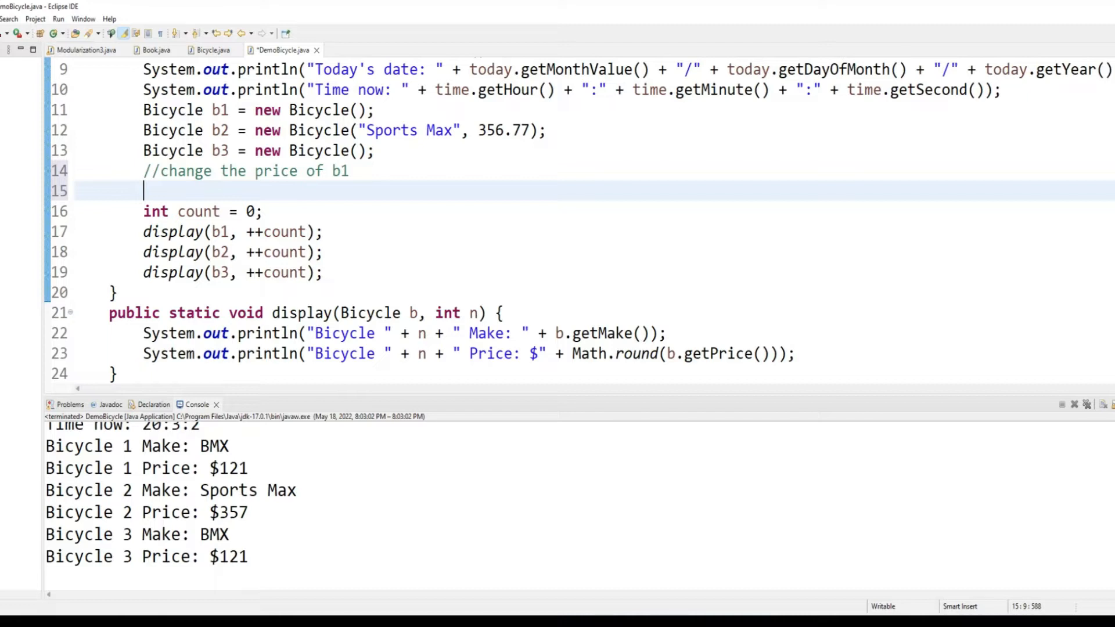
Add b1.setPrice(234.55) under the comment and rerun, showing Bicycle 1 Price $235
{"action": "type", "text": "b1.s"}
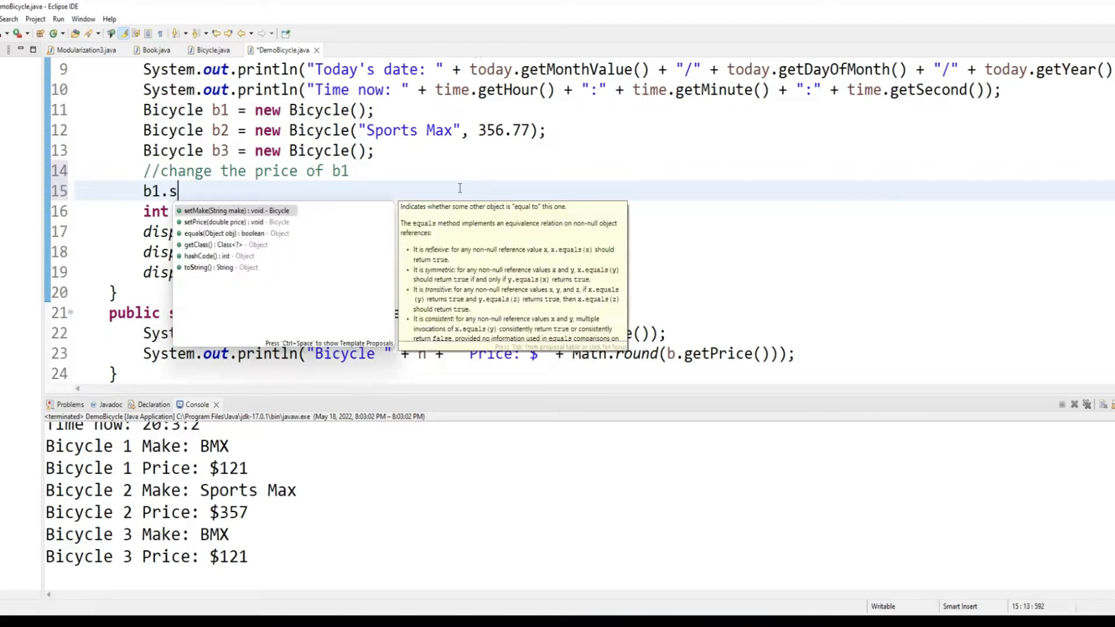
{"action": "type", "text": "etPrice(0"}
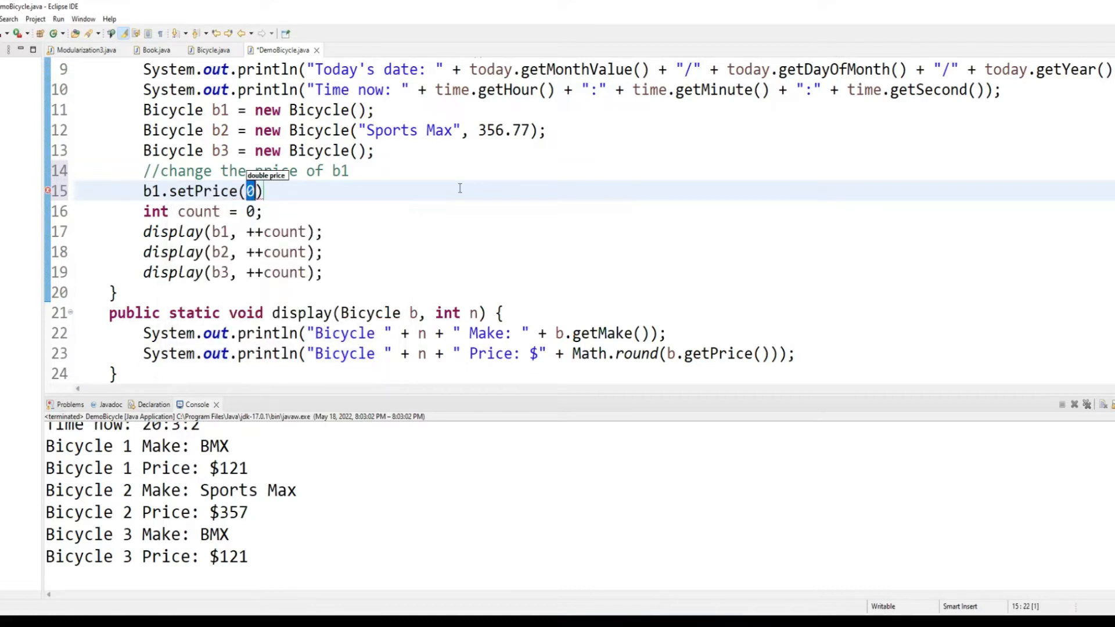
{"action": "type", "text": "234.55"}
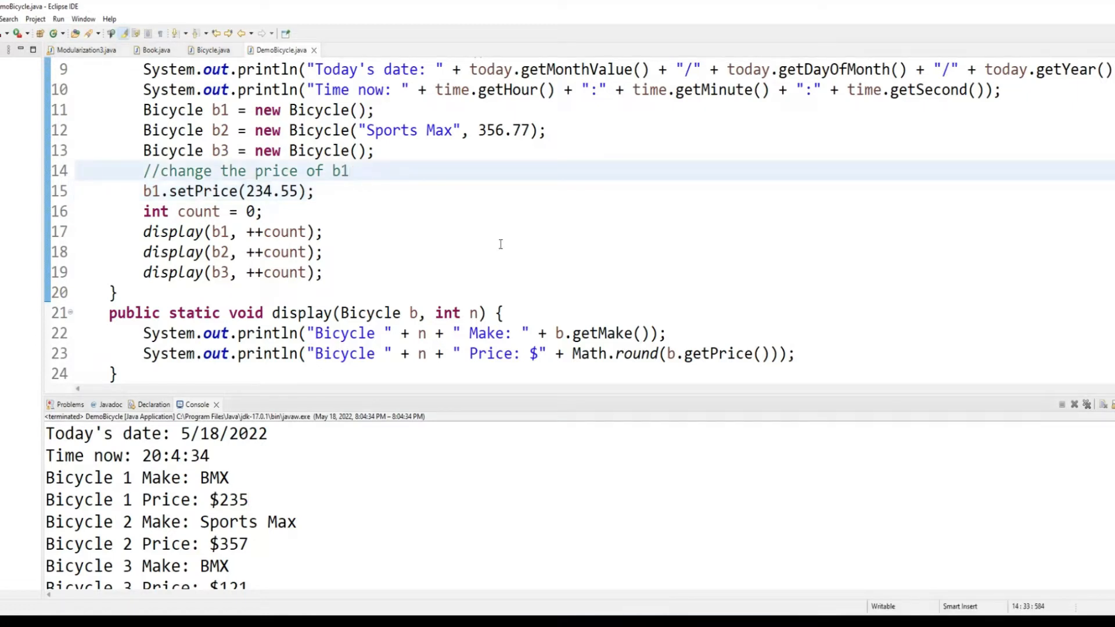
{"action": "left_click", "coordinate": [348, 171]}
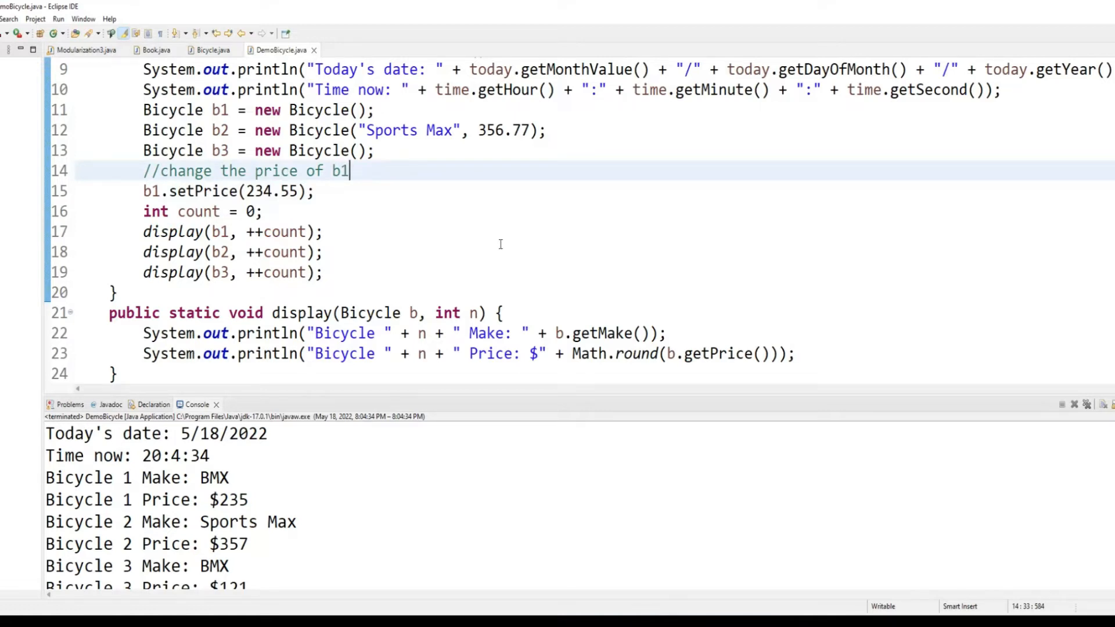
Declare a Scanner named input reading from System.in
{"action": "type", "text": "Scanner"}
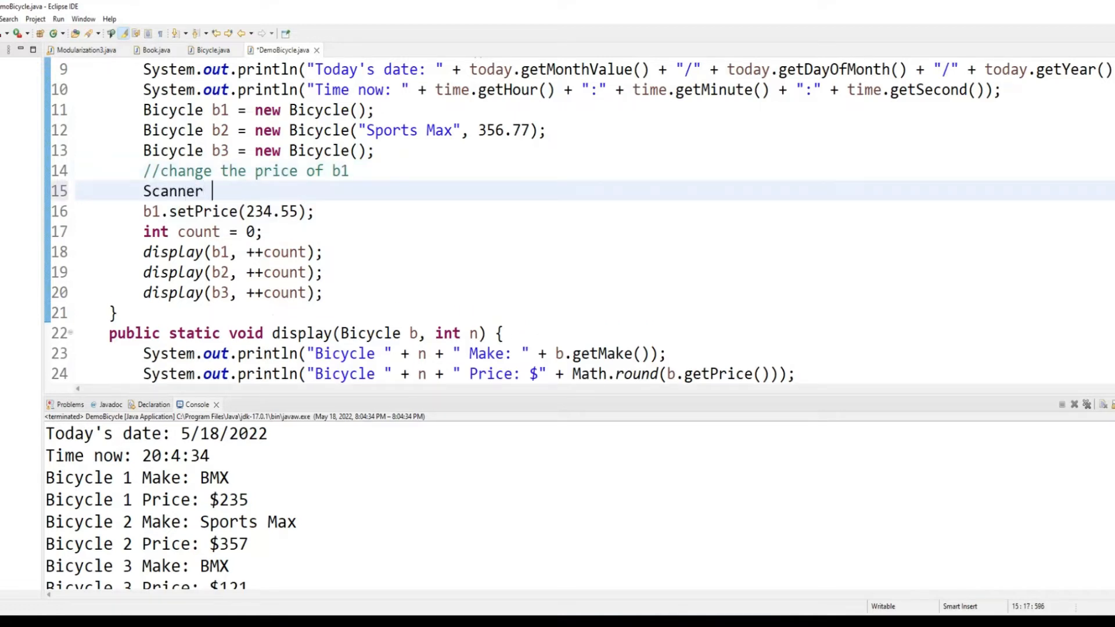
{"action": "type", "text": "input"}
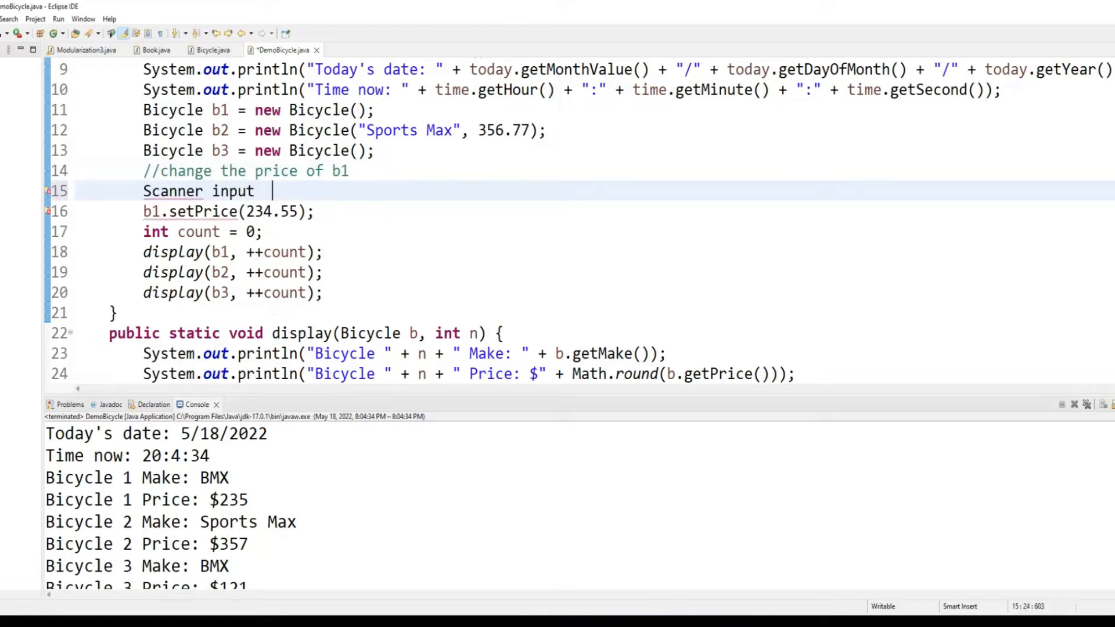
{"action": "type", "text": "= new Scan"}
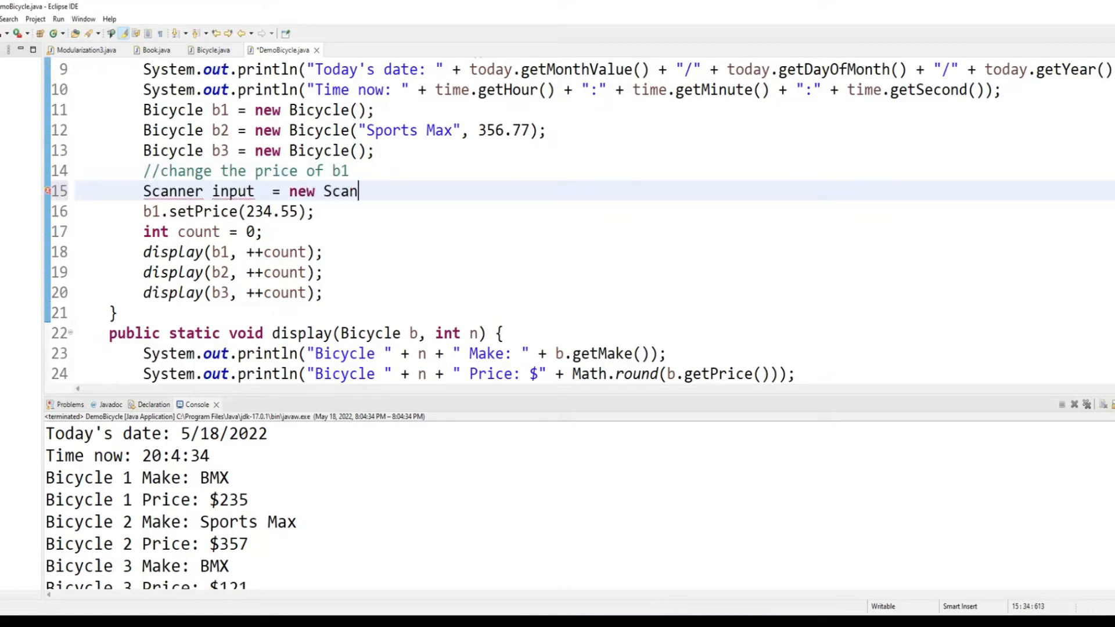
{"action": "type", "text": "ner"}
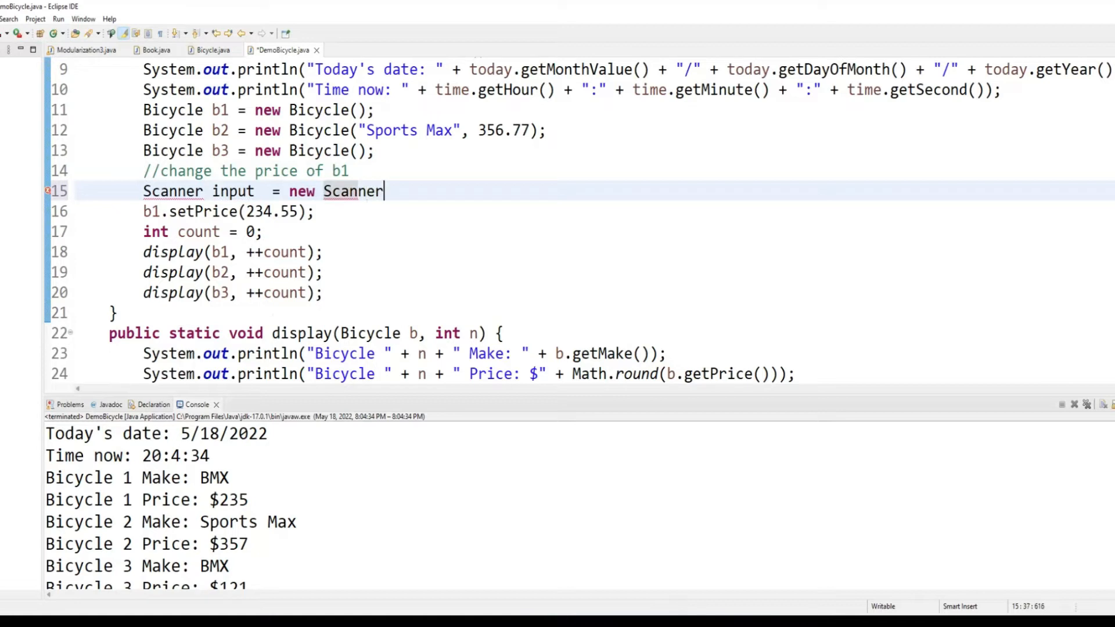
{"action": "type", "text": "(System.in);"}
{"action": "type", "text": "System.out.print();"}
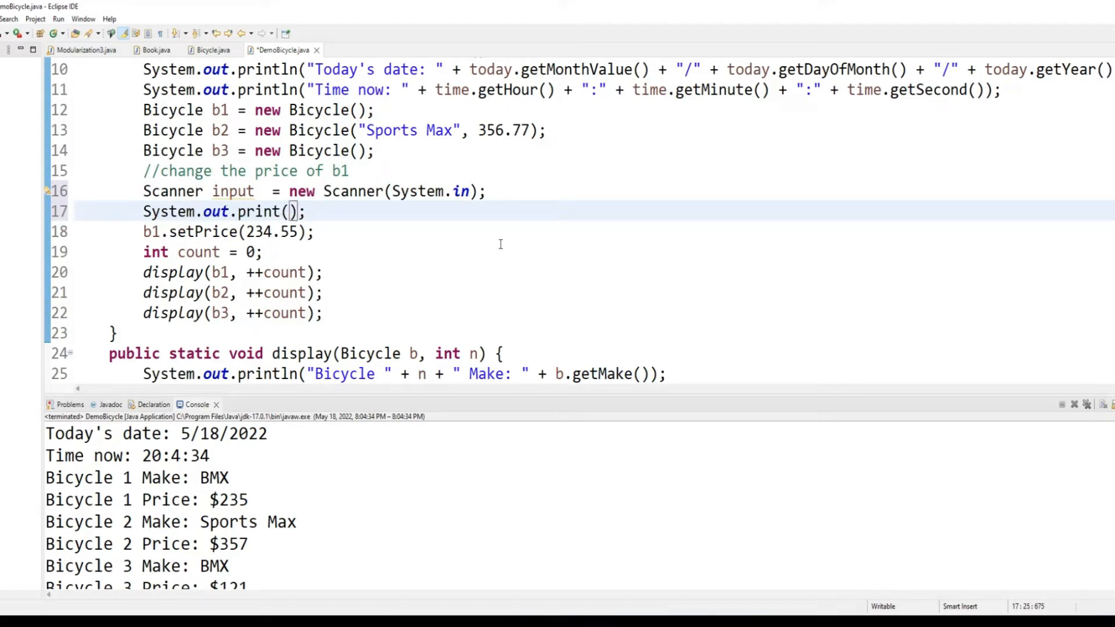
Prompt 'Enter a price:', read double pr with nextDouble, and pass pr to setPrice
{"action": "type", "text": "\"E"}
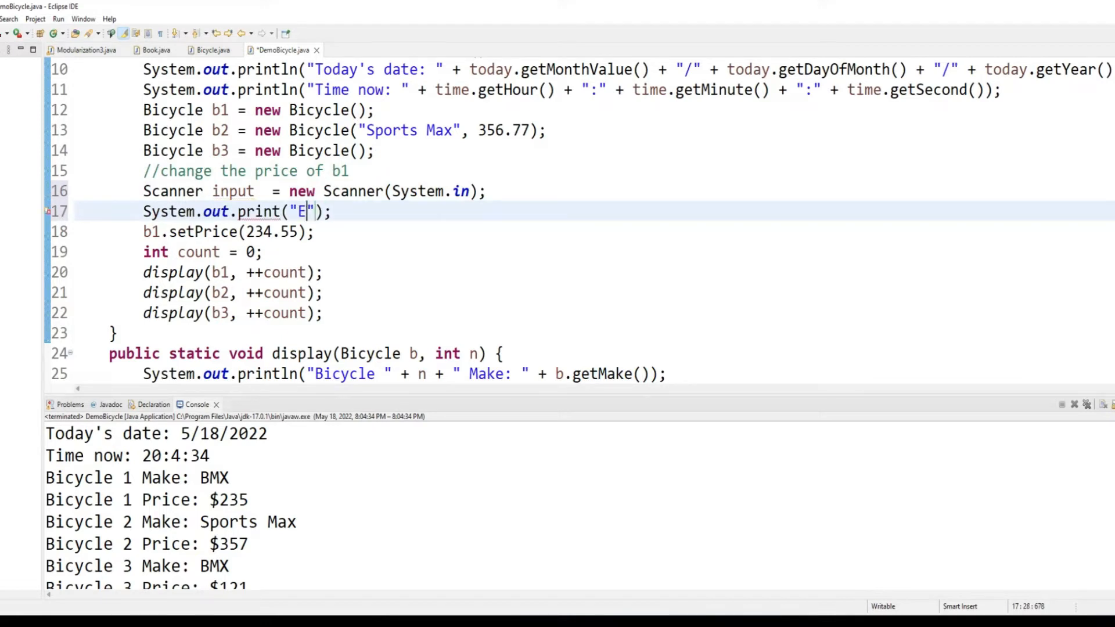
{"action": "type", "text": "nter a price"}
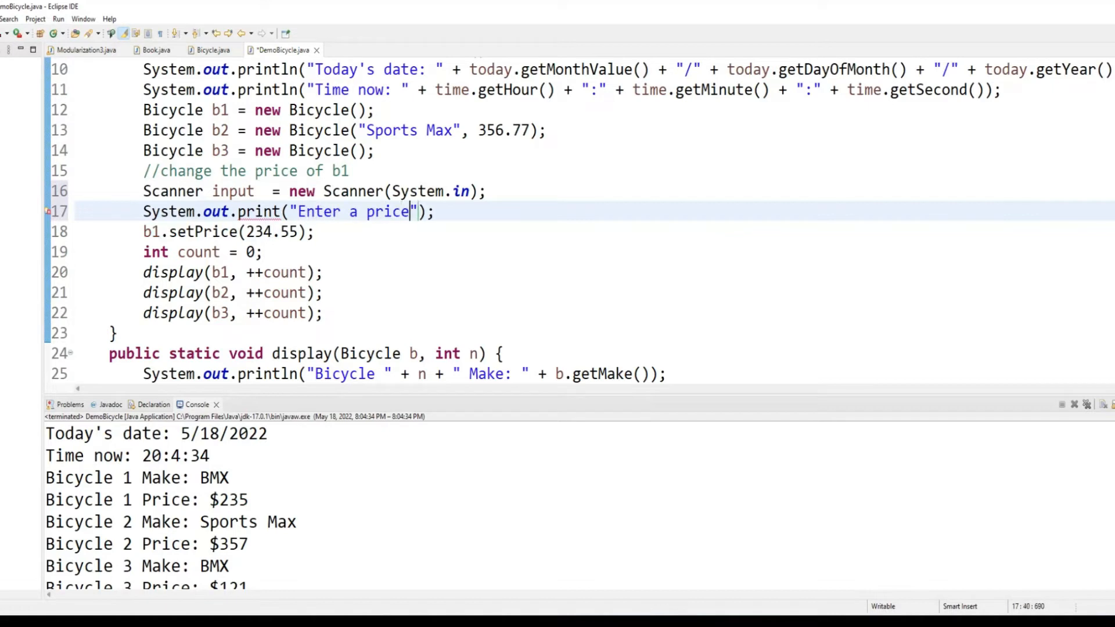
{"action": "type", "text": ":"}
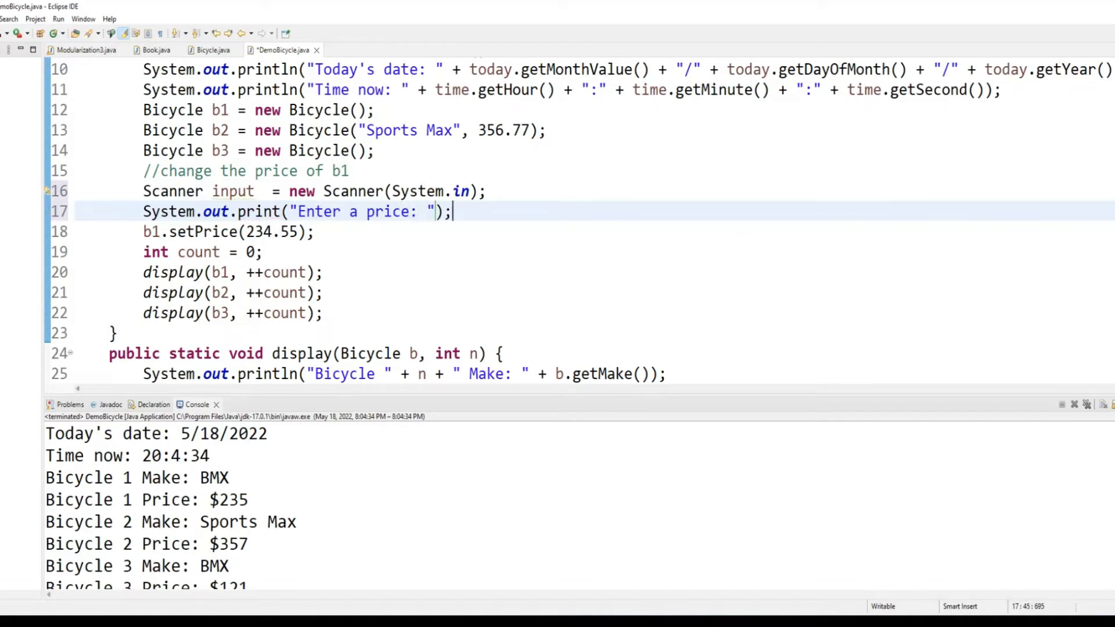
{"action": "type", "text": "double pr"}
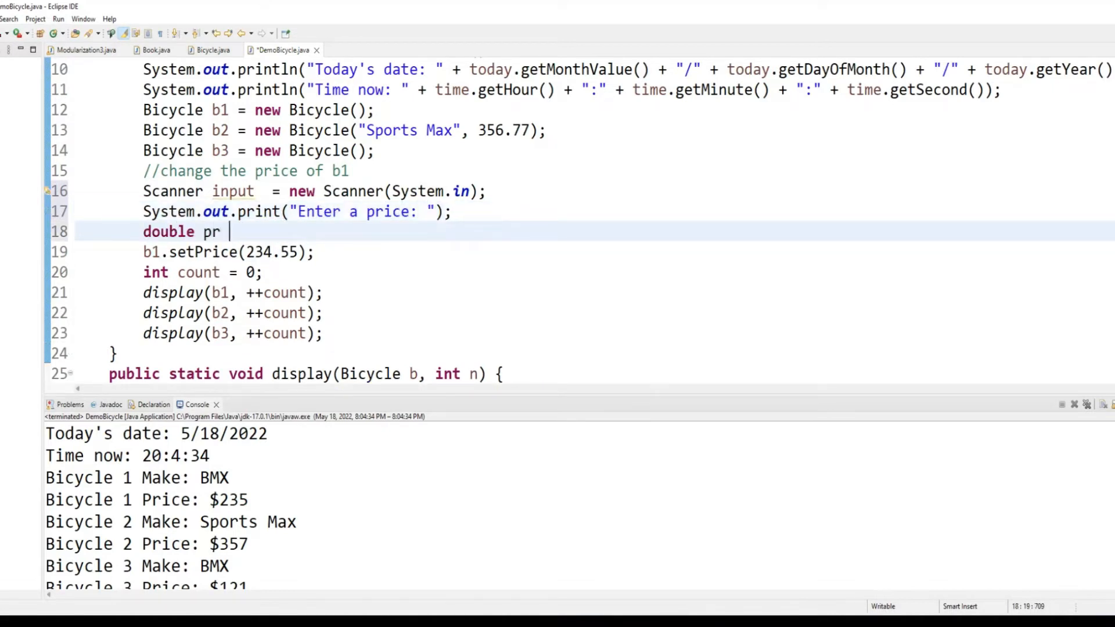
{"action": "type", "text": "= input.nextDouble();"}
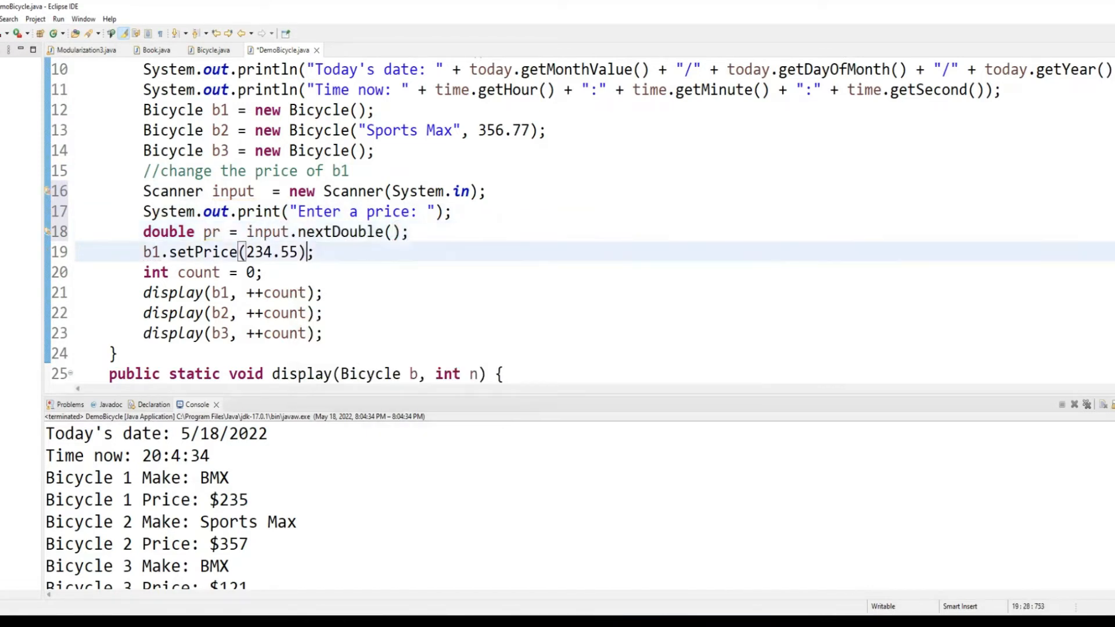
{"action": "type", "text": "pr"}
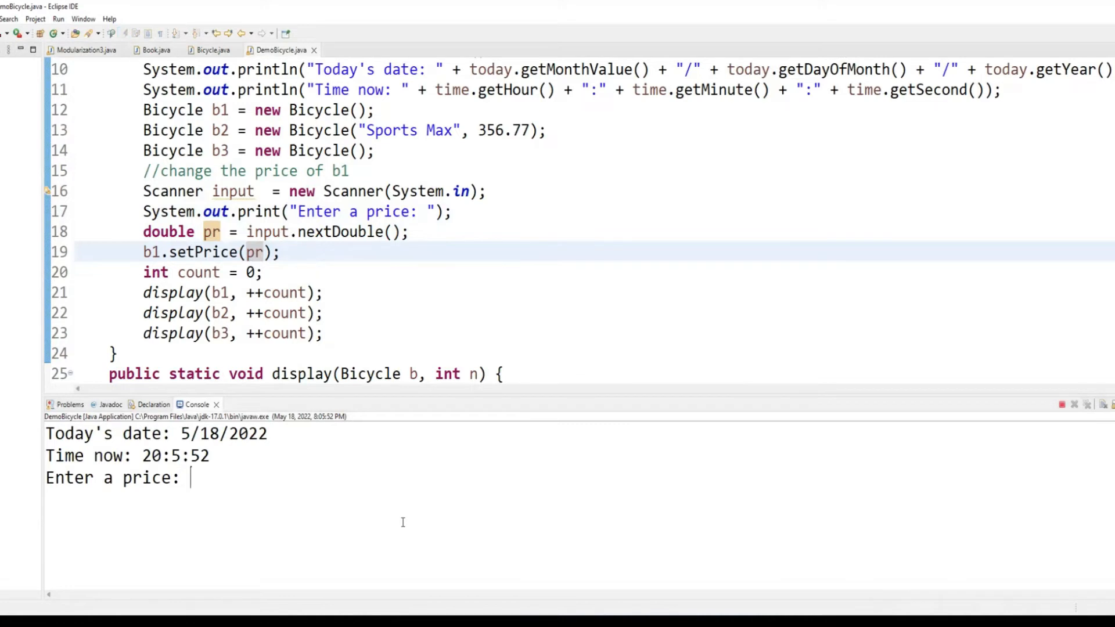
Enter 500.66 at the price prompt, then start removing the double pr line
{"action": "type", "text": "500.66"}
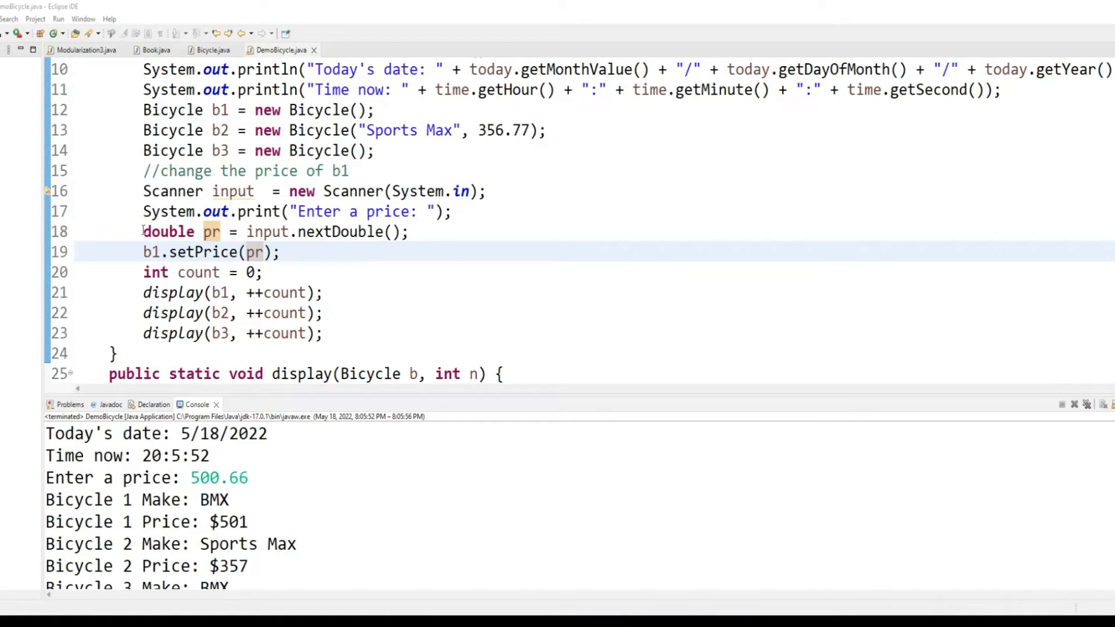
{"action": "left_click", "coordinate": [310, 252]}
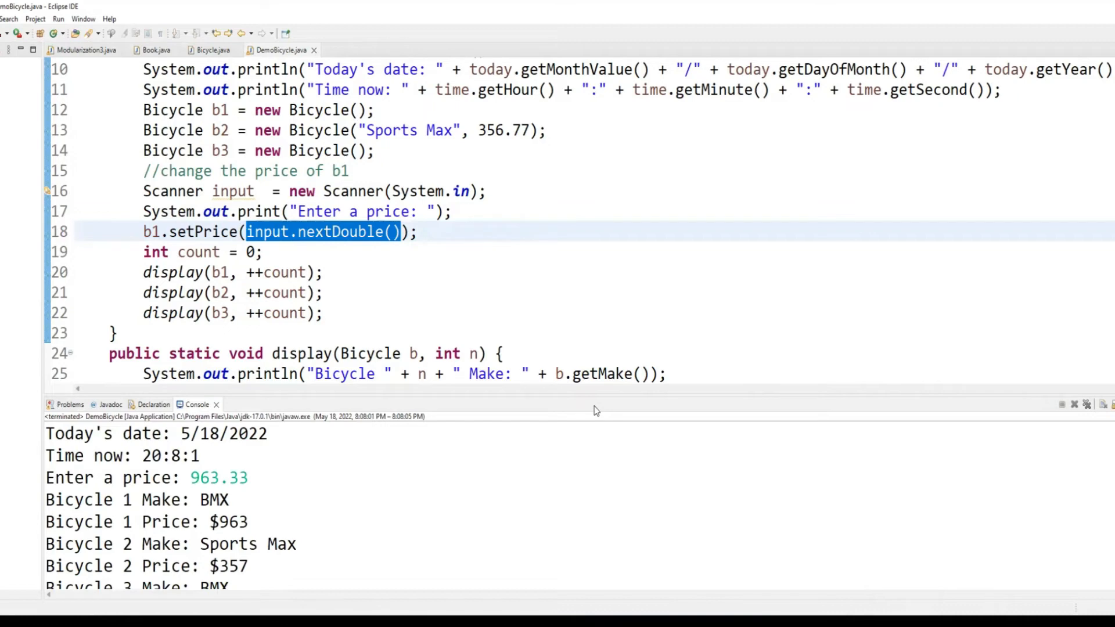
Review Modularization3's value method, then add a blank line under the DemoBicycle comment
{"action": "left_click", "coordinate": [84, 50]}
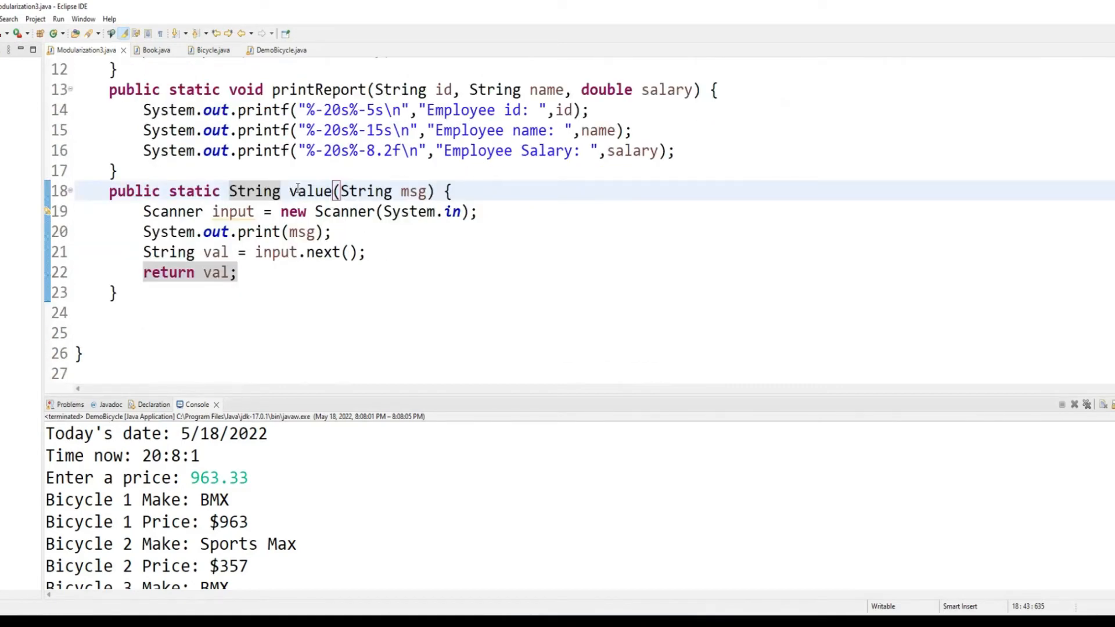
{"action": "double_click", "coordinate": [310, 191]}
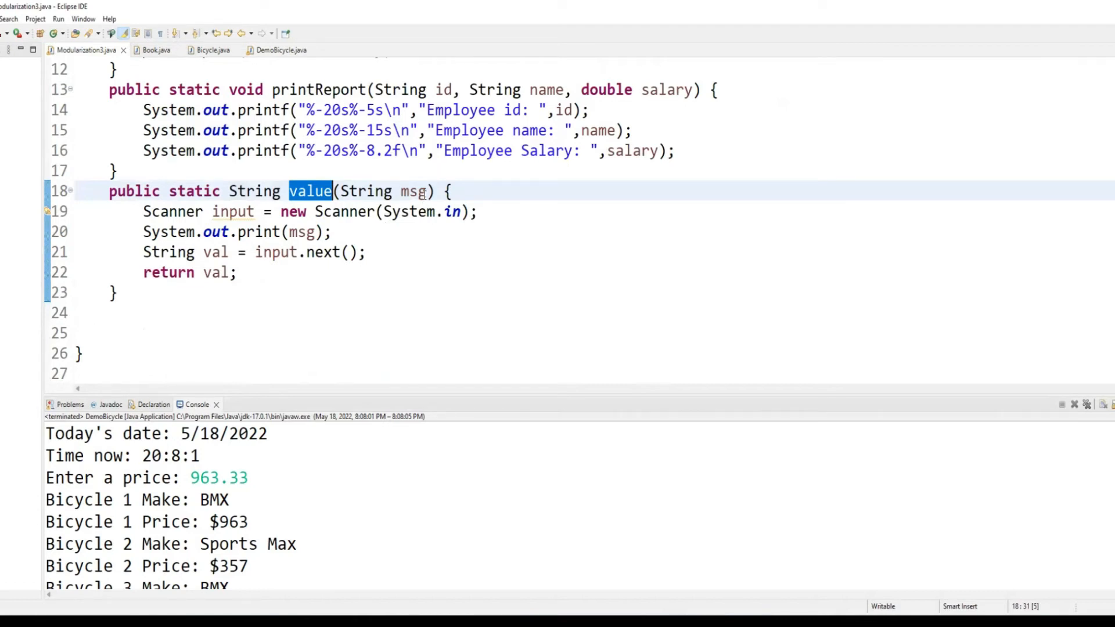
{"action": "left_click", "coordinate": [332, 232]}
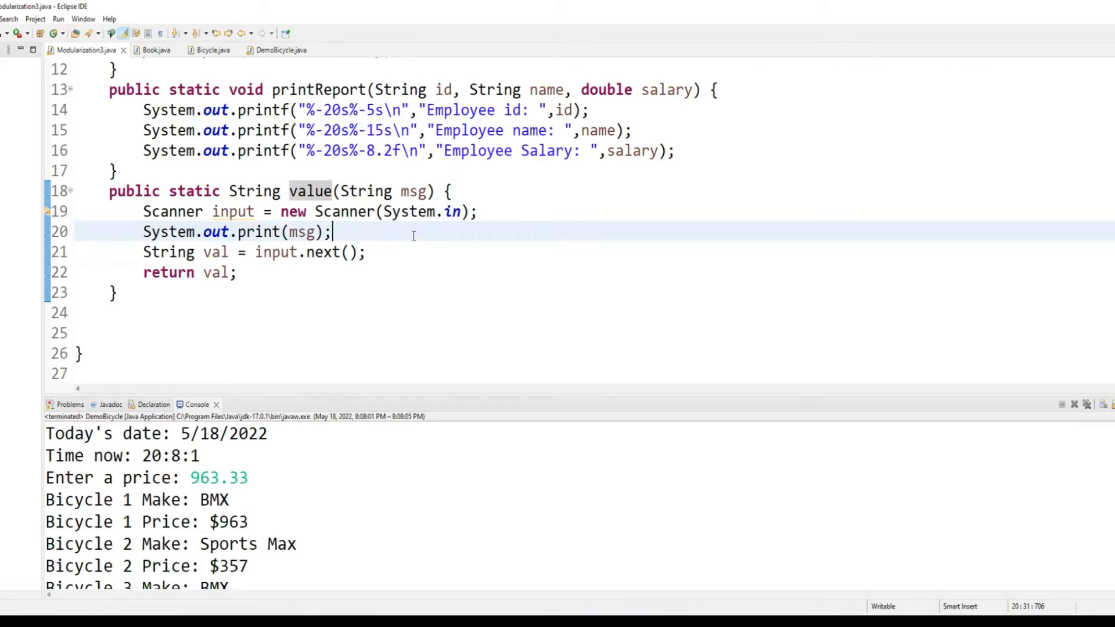
{"action": "mouse_move", "coordinate": [137, 6]}
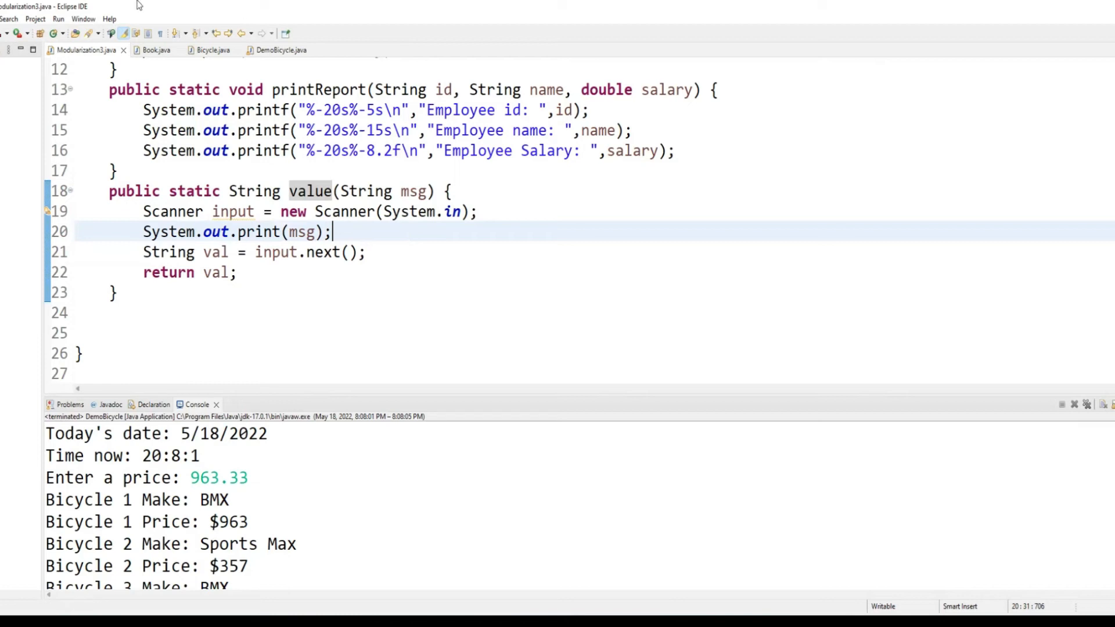
{"action": "left_click", "coordinate": [278, 50]}
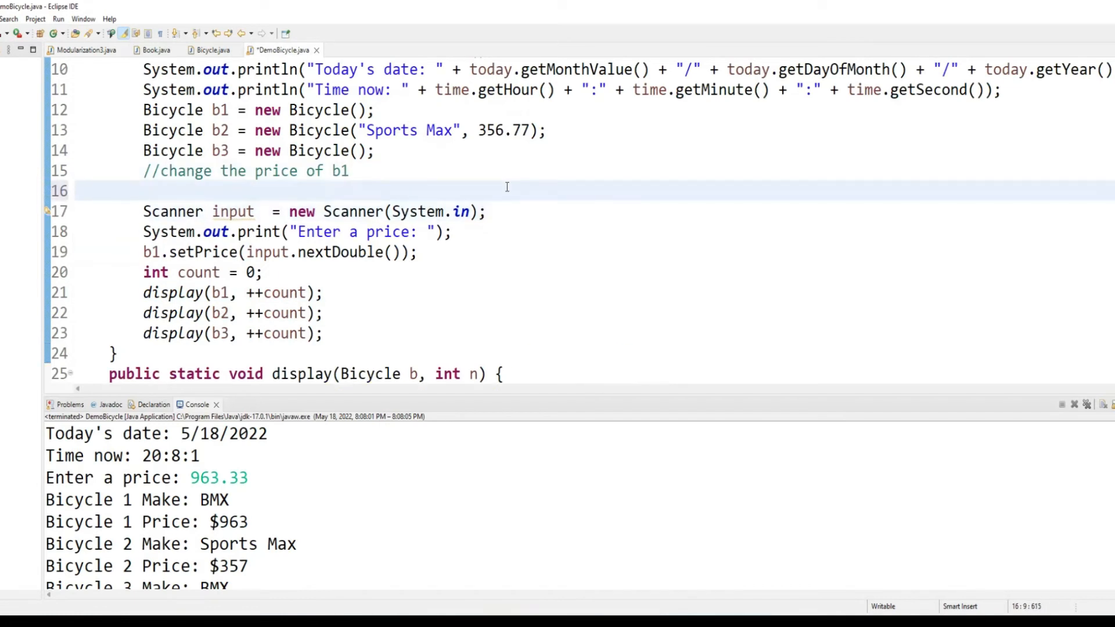
Add comments 'we will use composition to achieve this' and 'composition is when one class uses another'
{"action": "type", "text": "//we will use"}
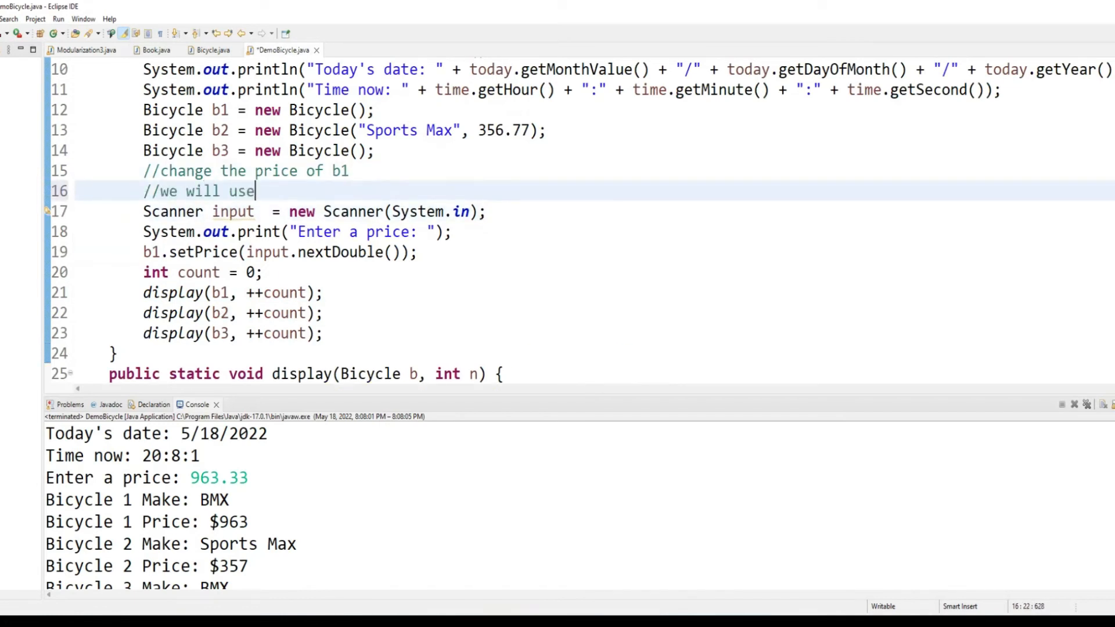
{"action": "type", "text": "composition to ac"}
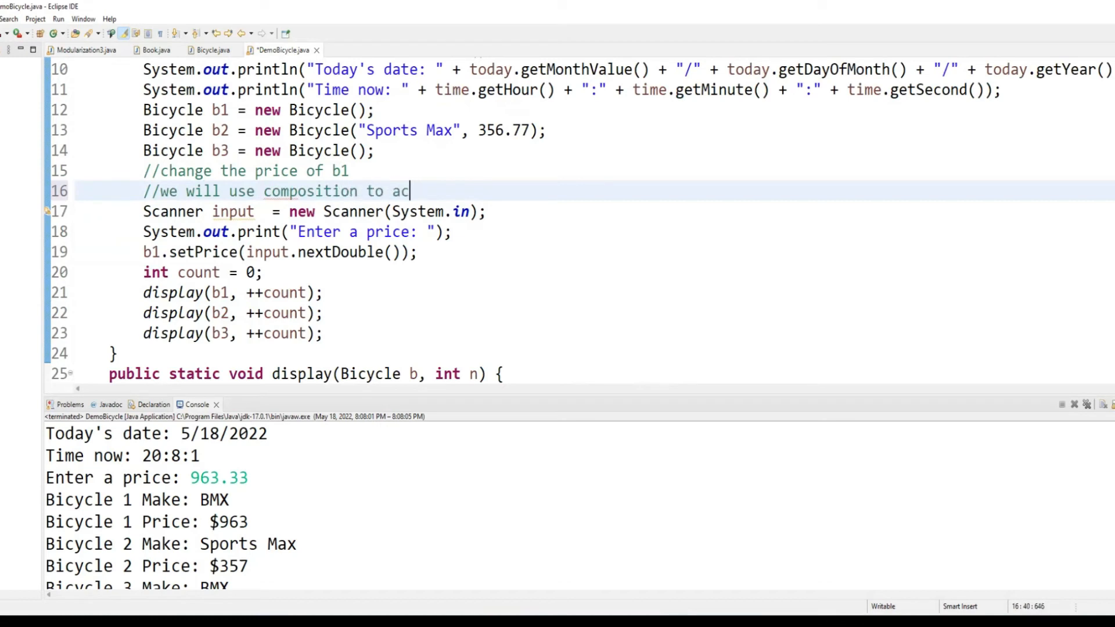
{"action": "type", "text": "hieve this."}
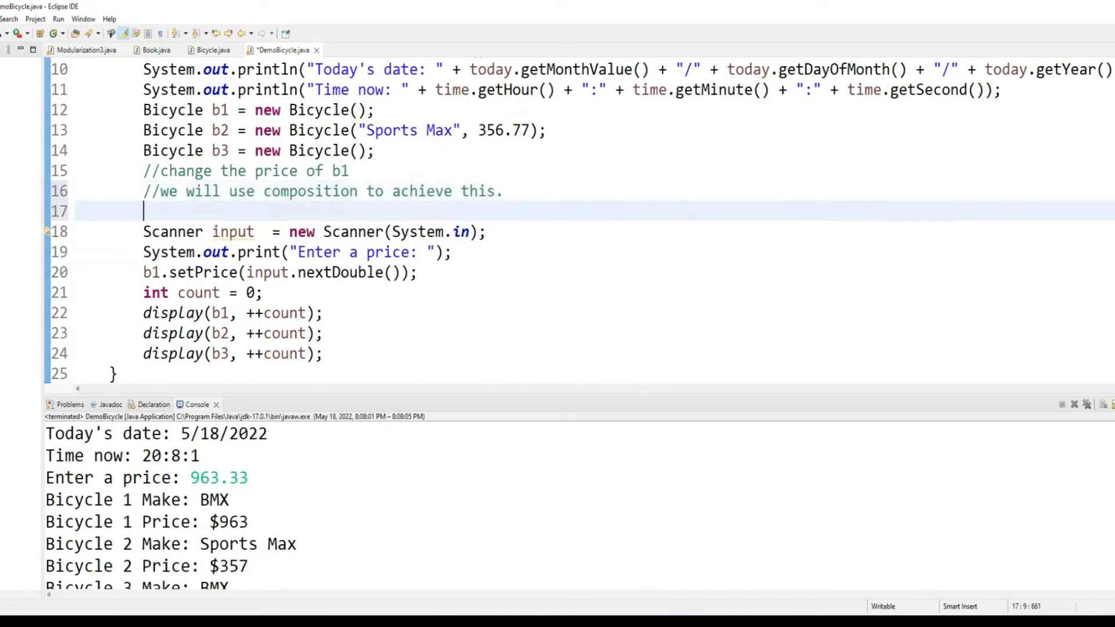
{"action": "type", "text": "//c"}
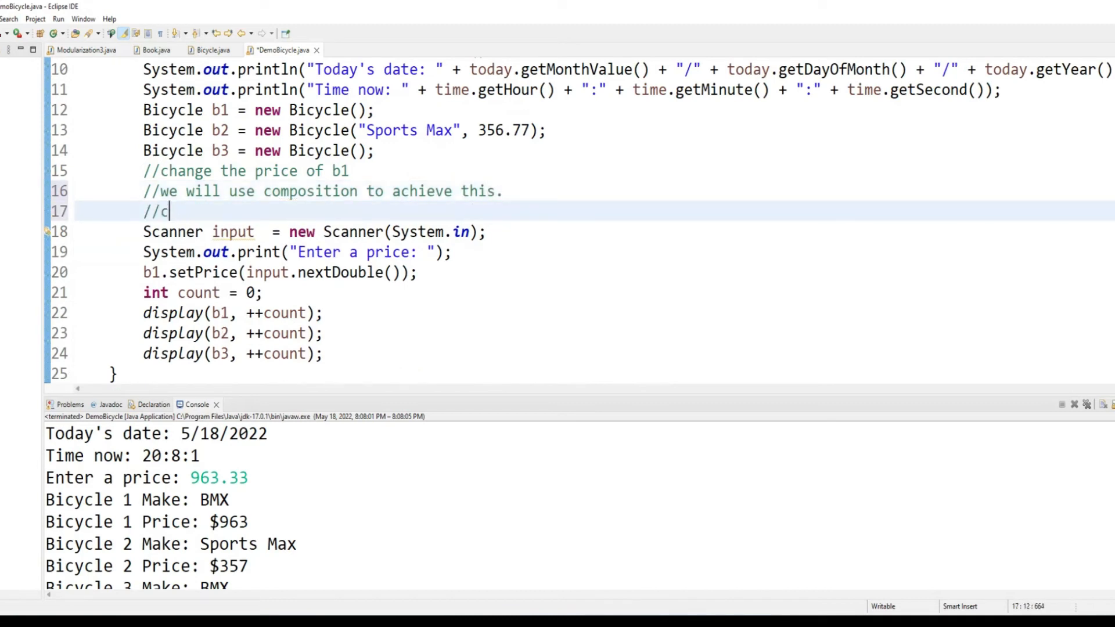
{"action": "type", "text": "omposition is when one cla"}
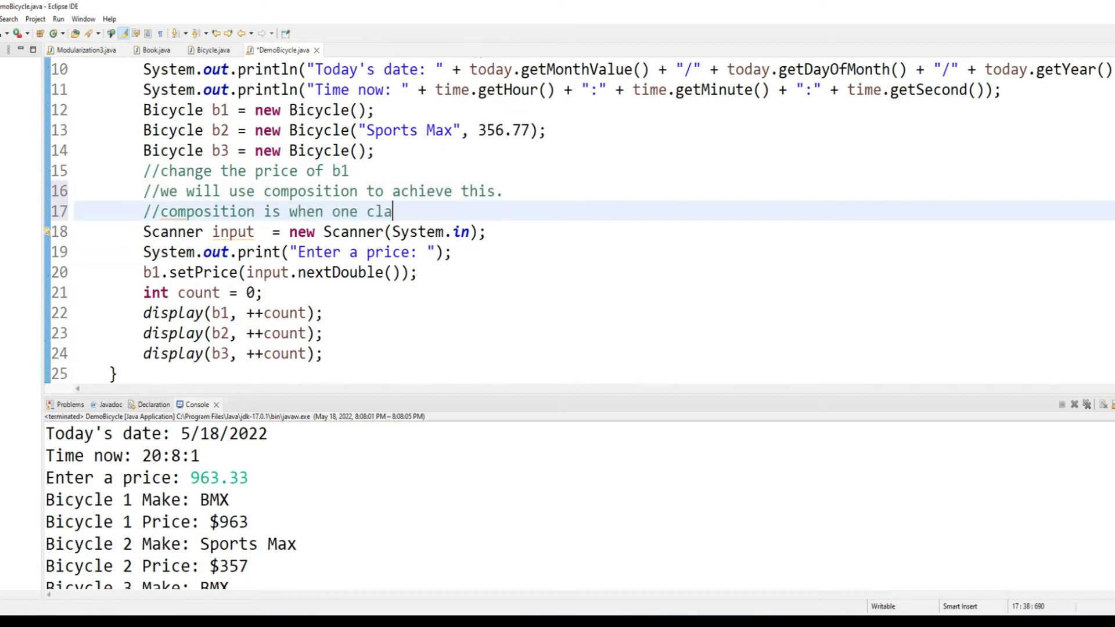
{"action": "type", "text": "ss uses an"}
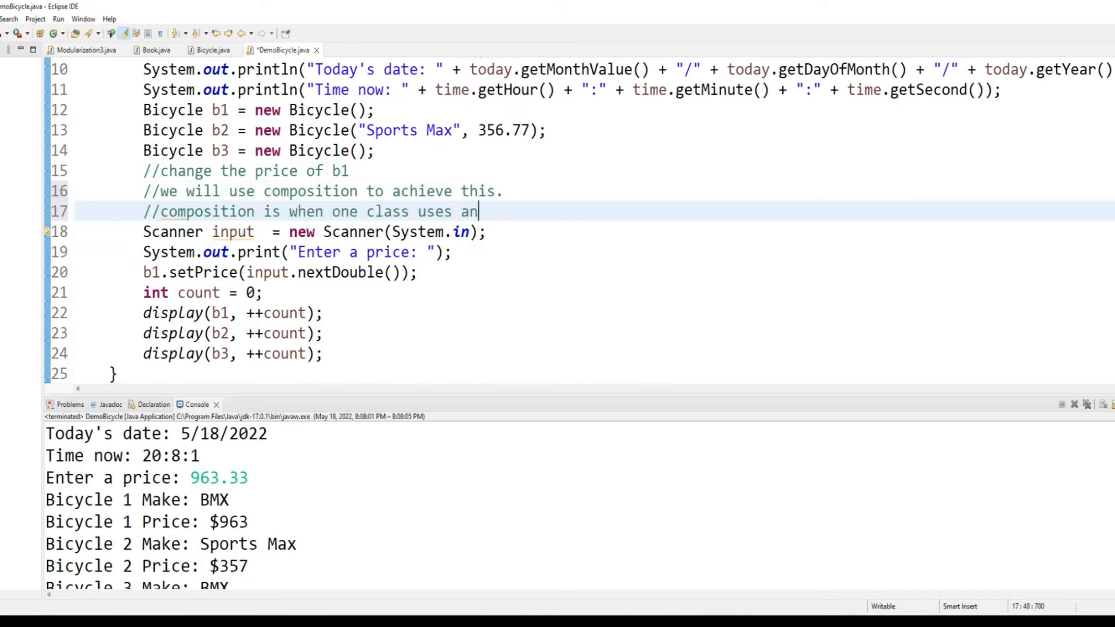
{"action": "type", "text": "other class to do its job"}
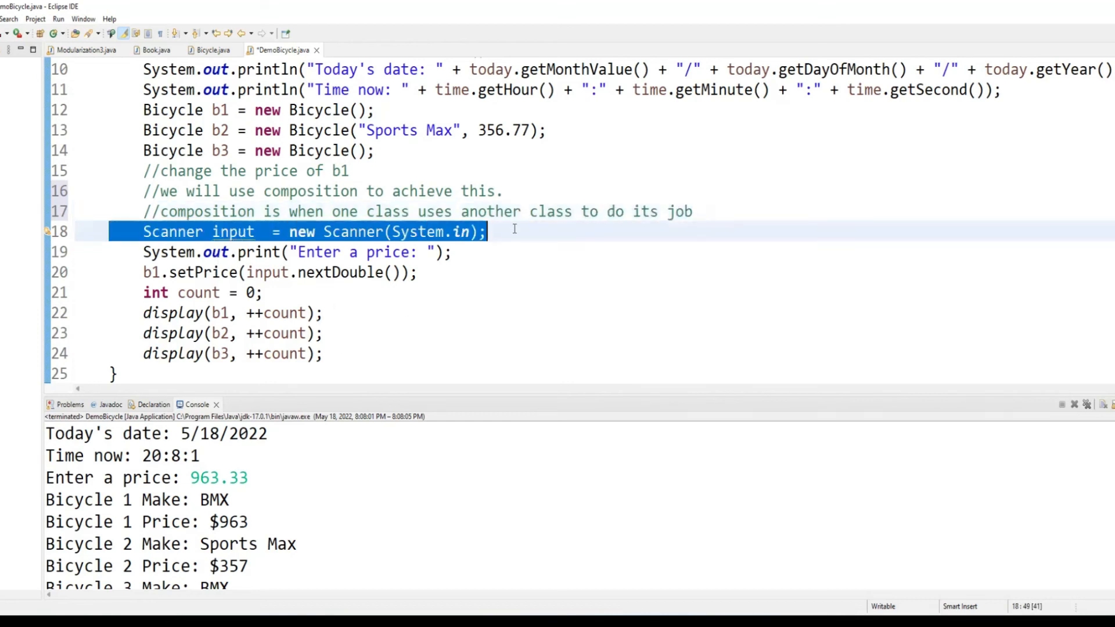
{"action": "key", "text": "Delete"}
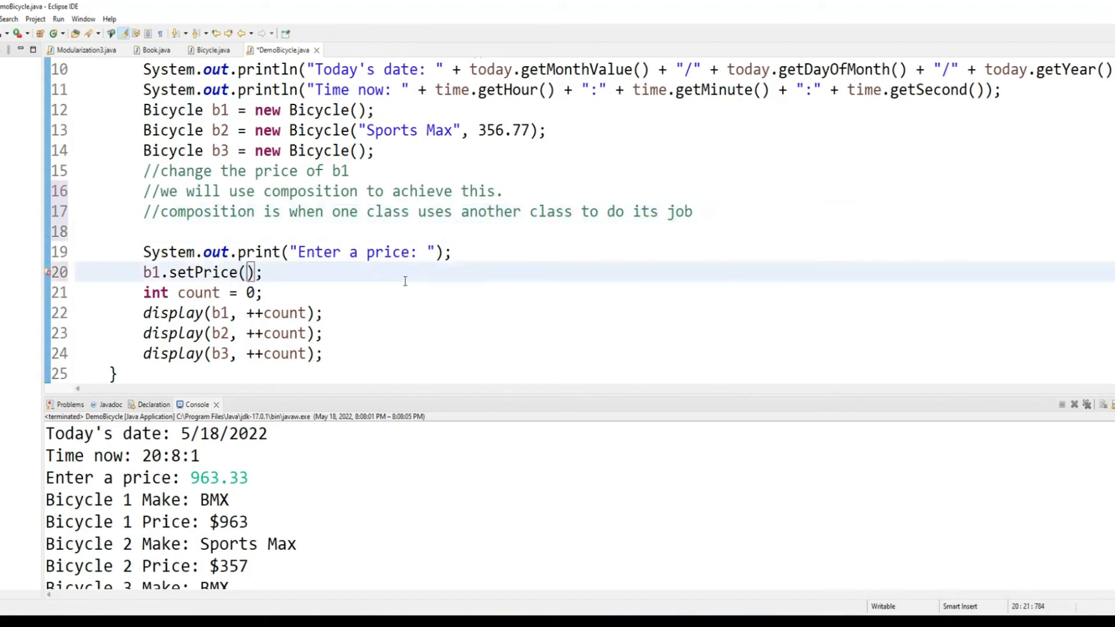
Type Modularization3.value inside b1.setPrice
{"action": "type", "text": "Modu"}
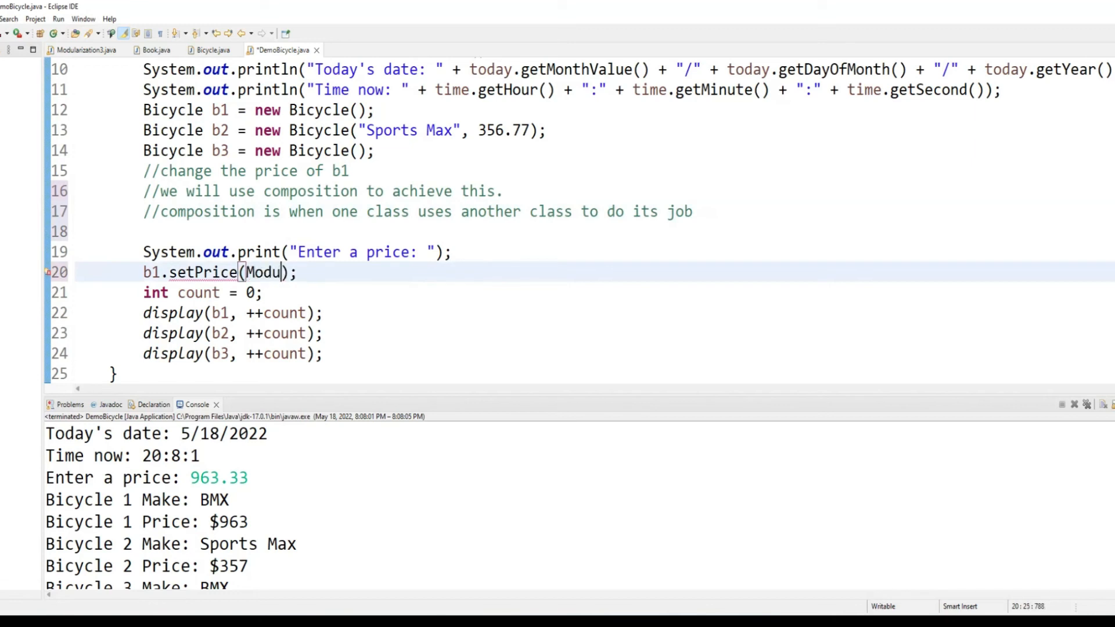
{"action": "type", "text": "ariza"}
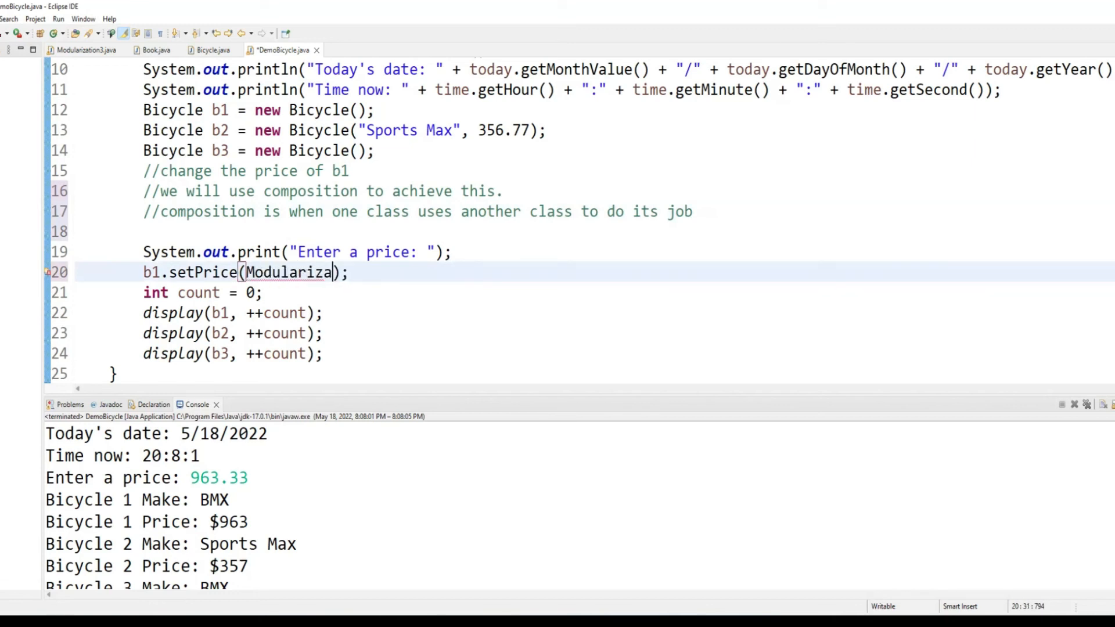
{"action": "type", "text": "tion3"}
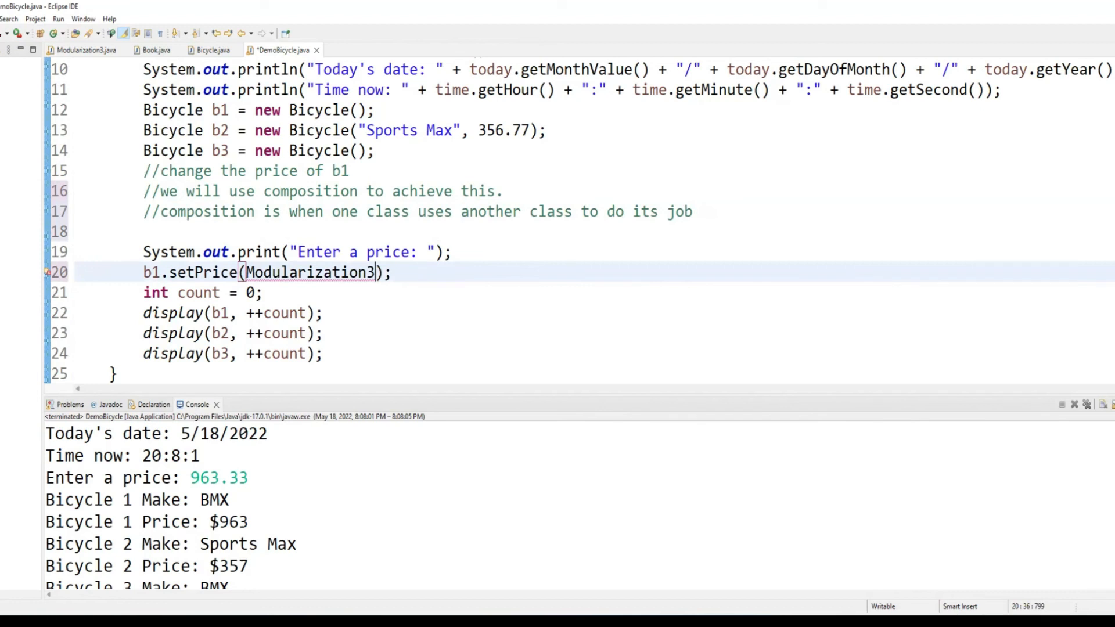
{"action": "type", "text": ".value(\"Enter a price:"}
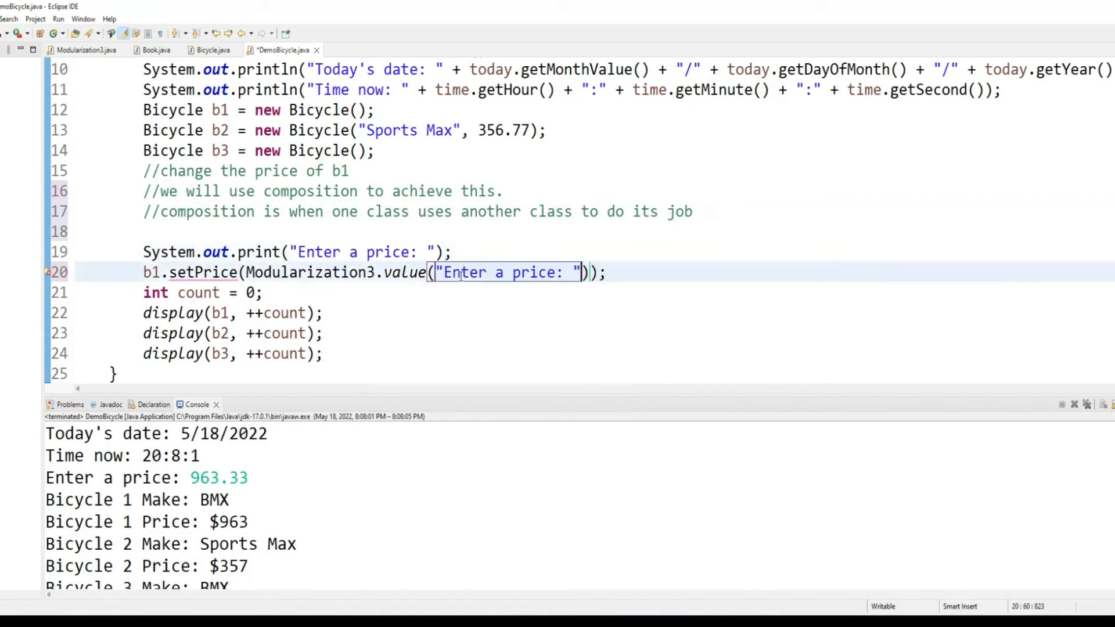
Begin prefixing the Modularization3.value call with a Double conversion
{"action": "left_click", "coordinate": [98, 247]}
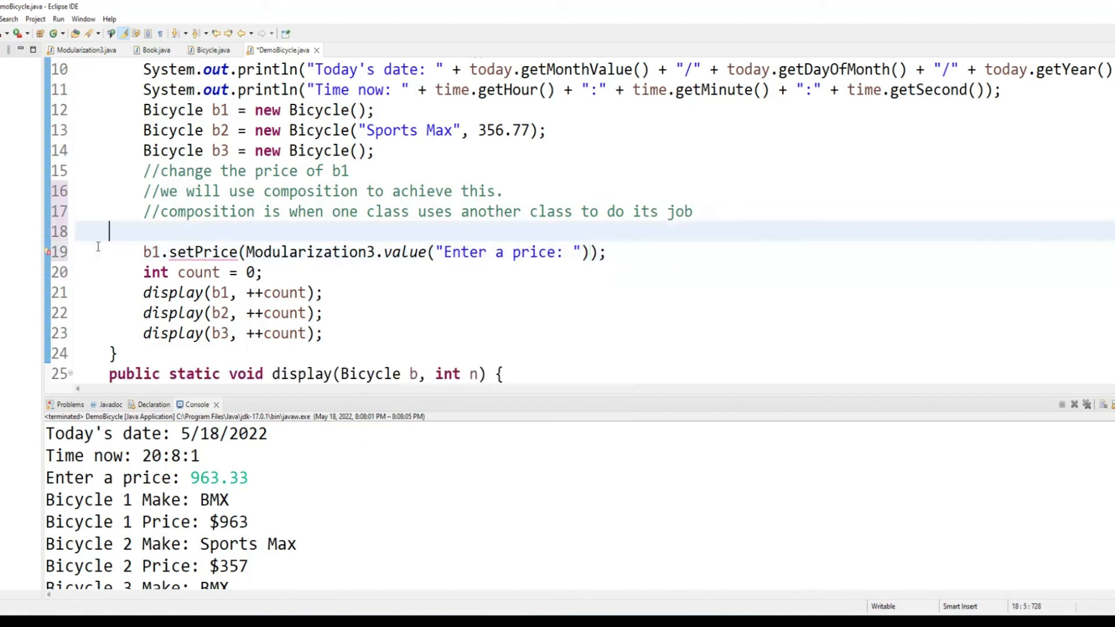
{"action": "double_click", "coordinate": [204, 251]}
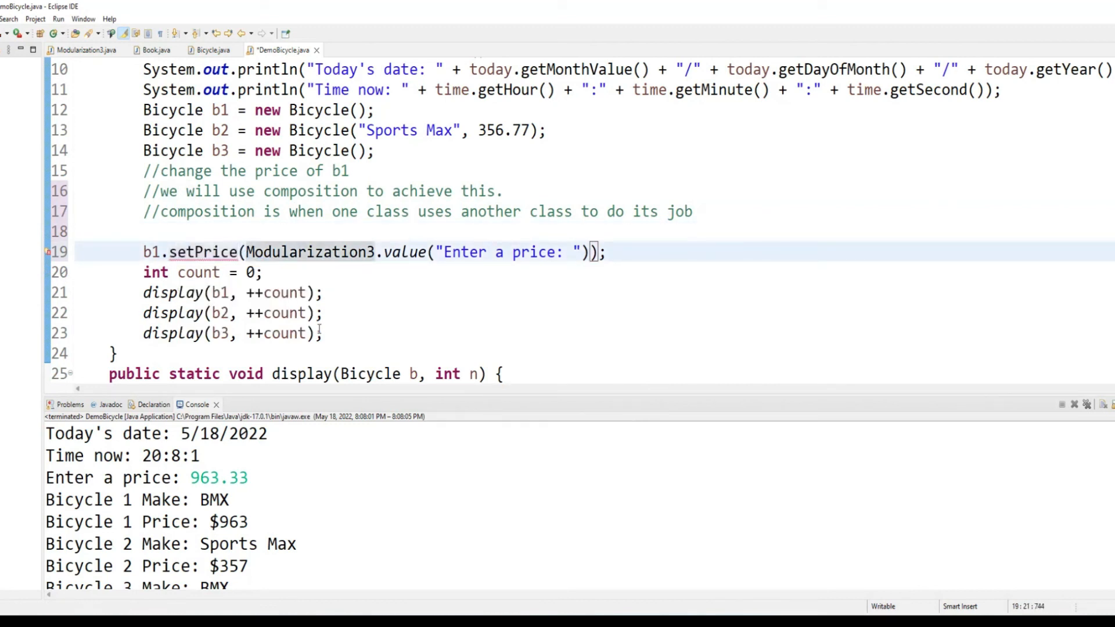
{"action": "type", "text": "Double"}
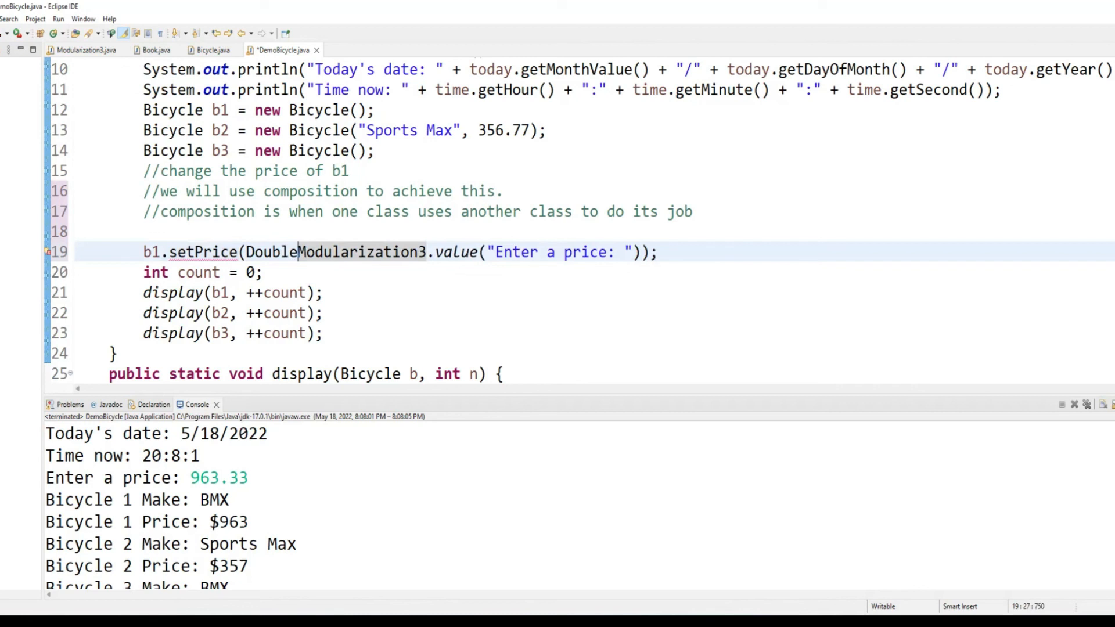
{"action": "type", "text": "."}
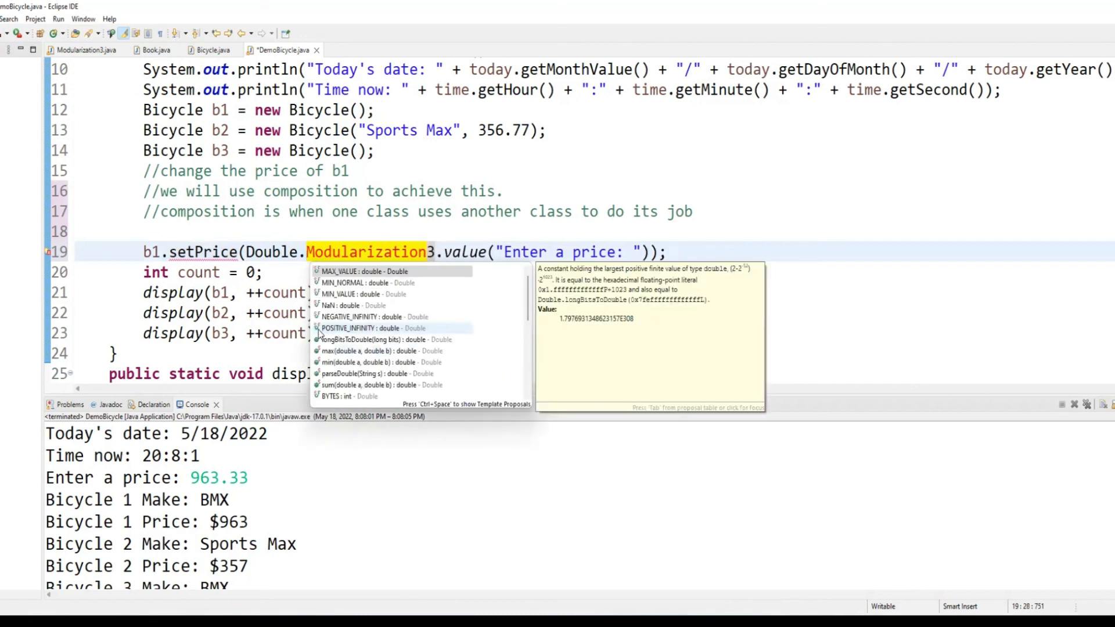